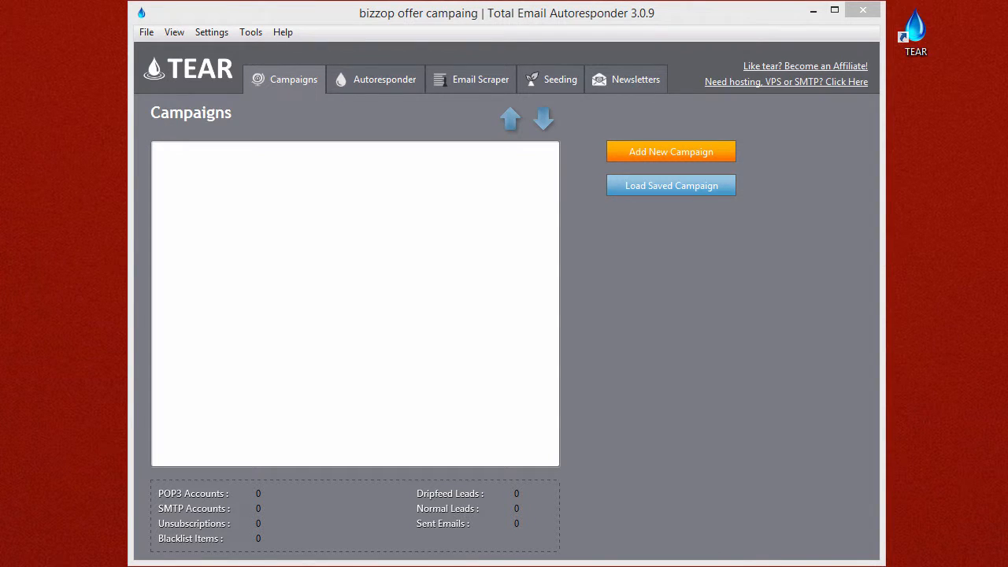
pyautogui.moveTo(275, 84)
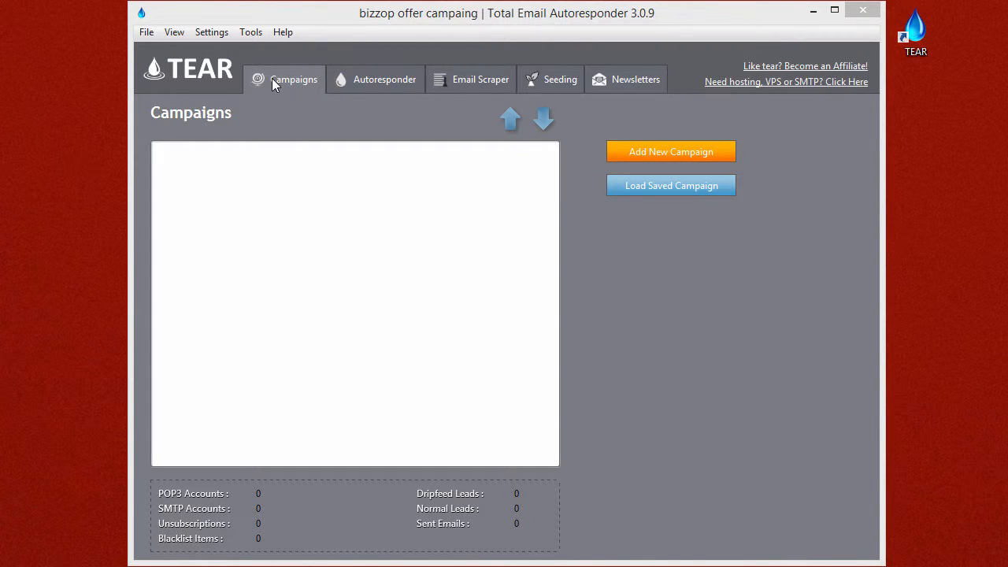
pyautogui.moveTo(207, 159)
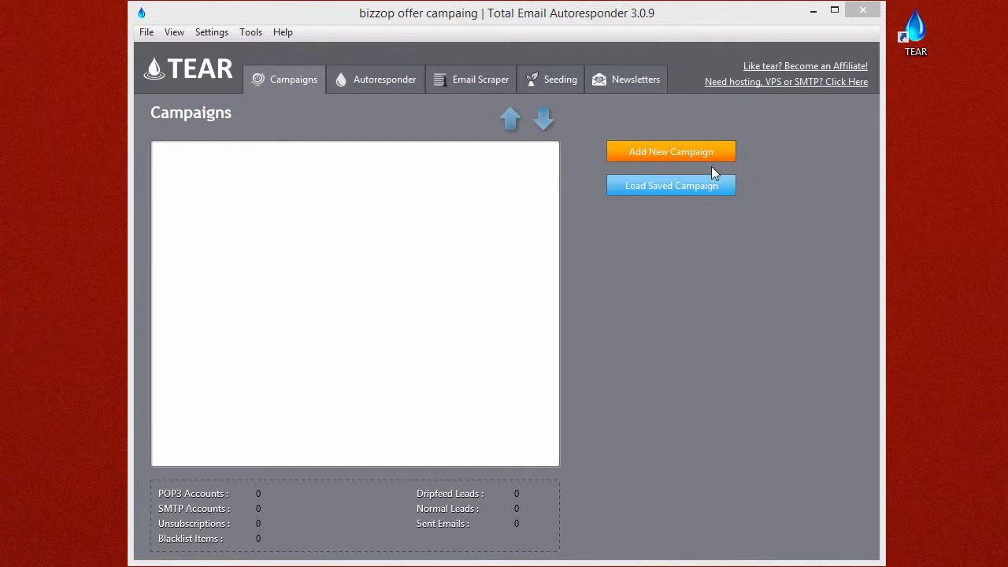
# Add a new campaign named 'dating offers campaign' to the list
pyautogui.click(671, 151)
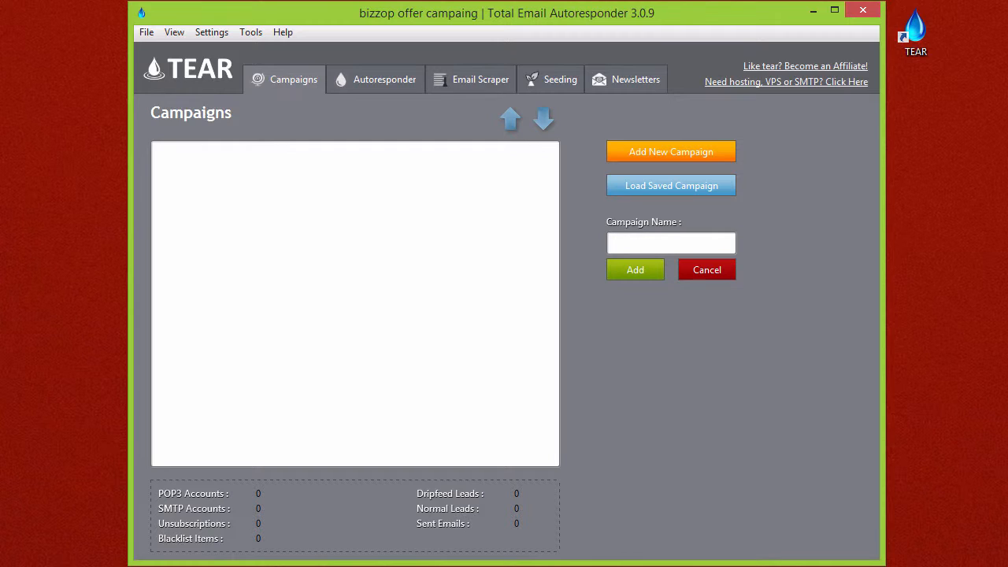
pyautogui.write('dating')
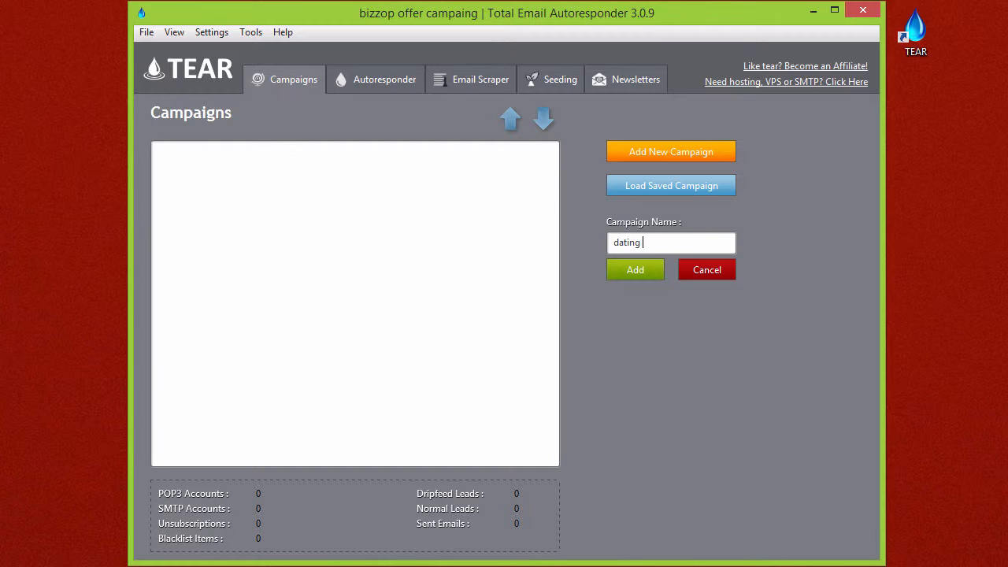
pyautogui.write('offers')
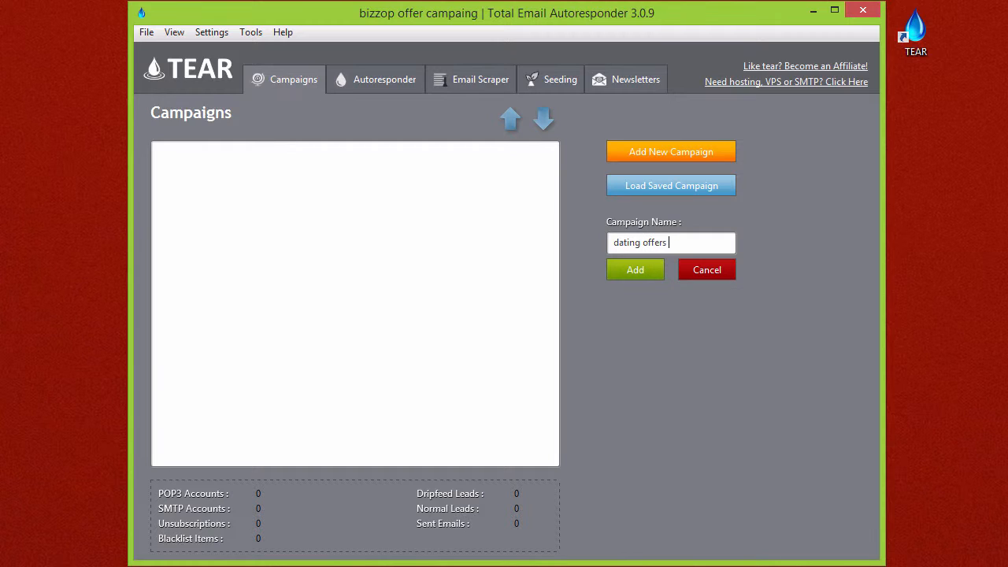
pyautogui.write('campaign')
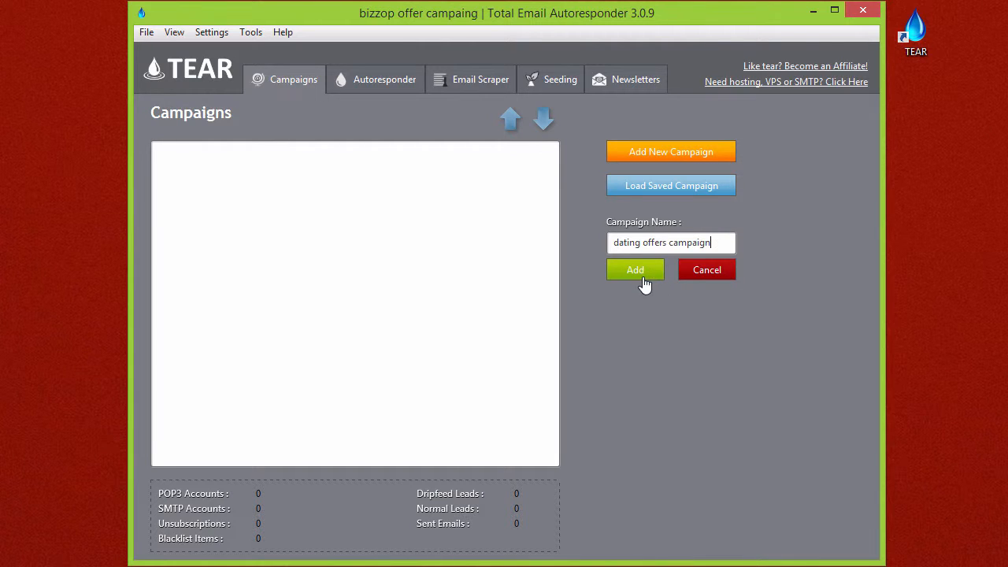
pyautogui.click(635, 269)
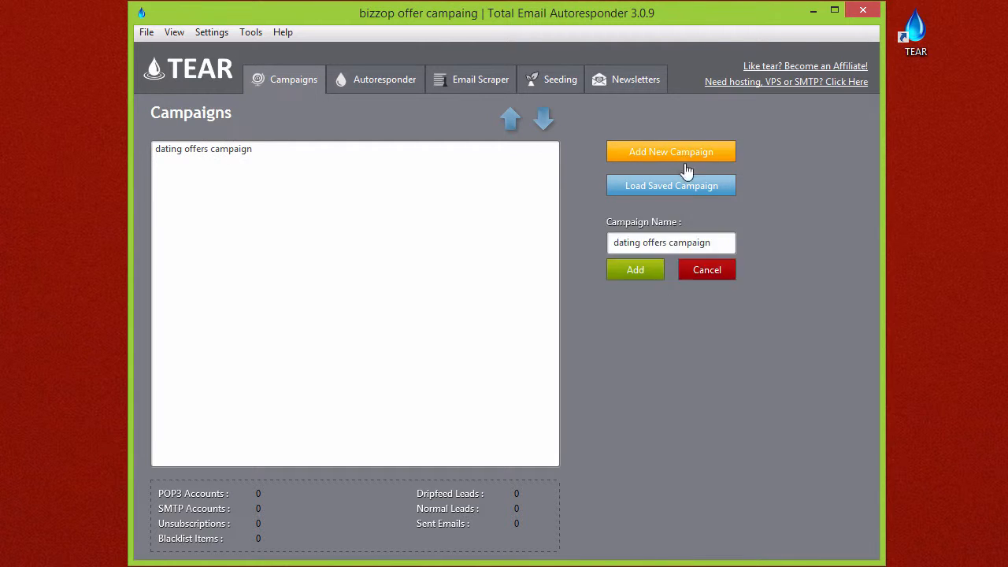
# Add campaigns named 'bizzop offers campaign', 'scraped leads campaign' and 'incoming live leads campaign'
pyautogui.doubleClick(626, 241)
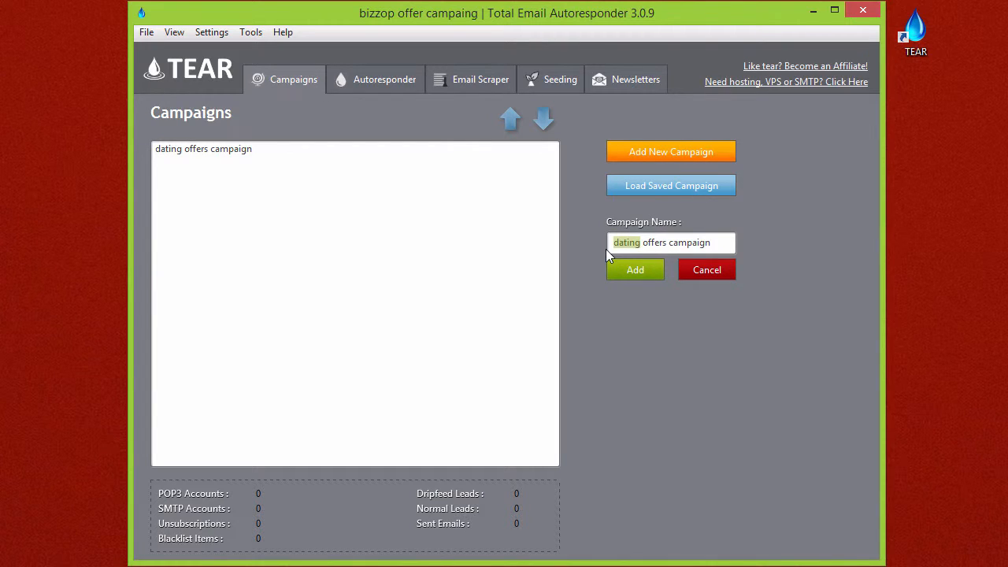
pyautogui.moveTo(801, 317)
pyautogui.write('bizzo')
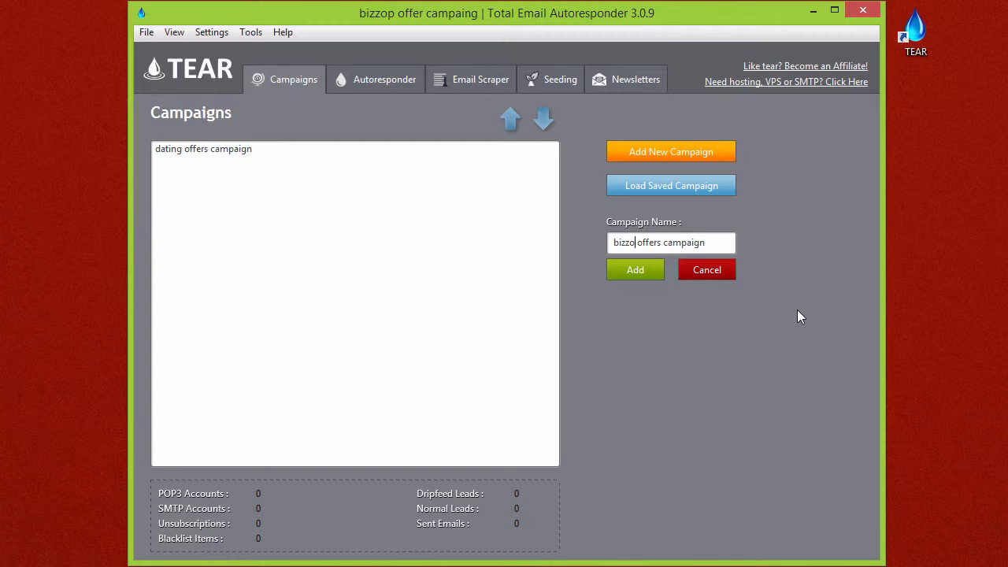
pyautogui.click(635, 270)
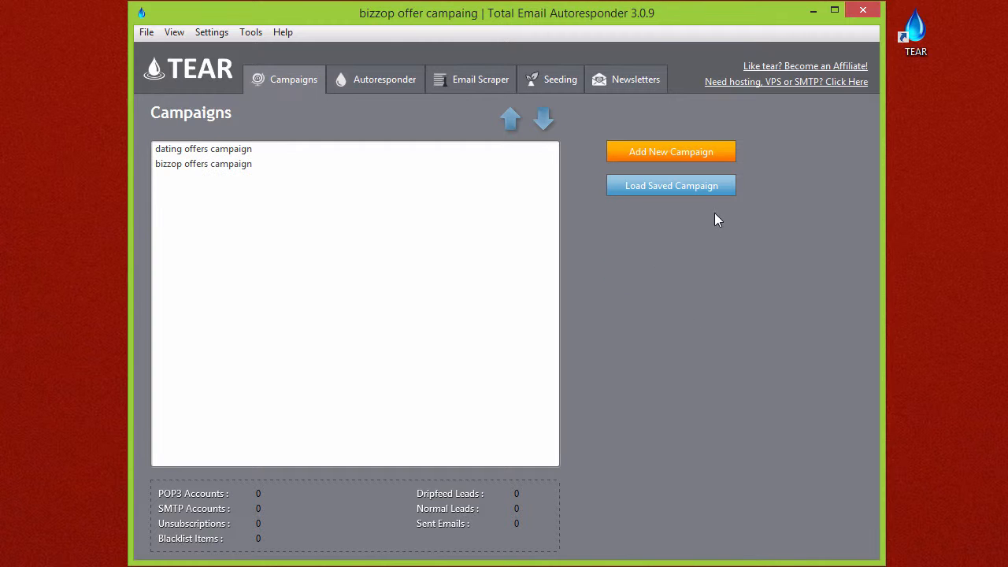
pyautogui.click(671, 151)
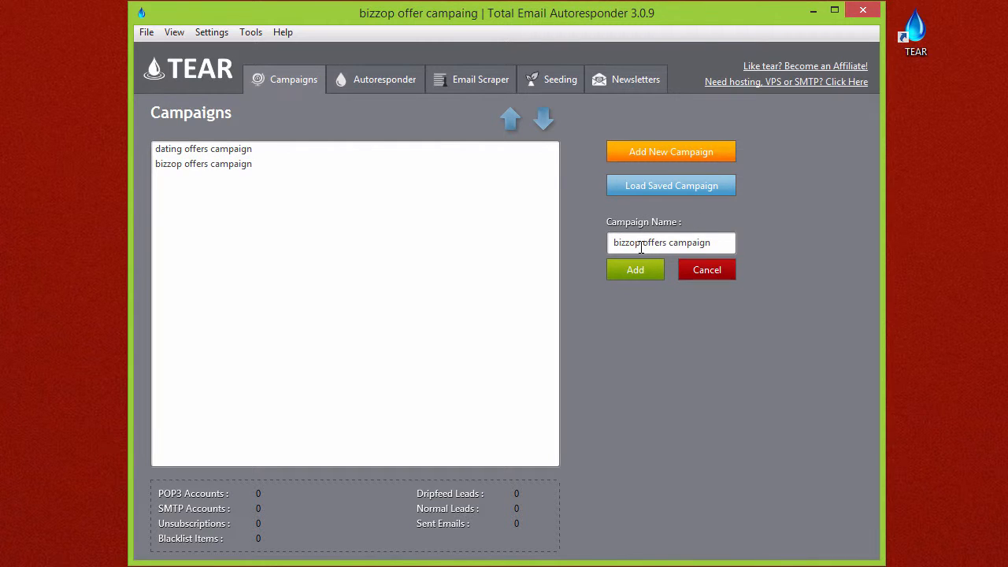
pyautogui.doubleClick(630, 243)
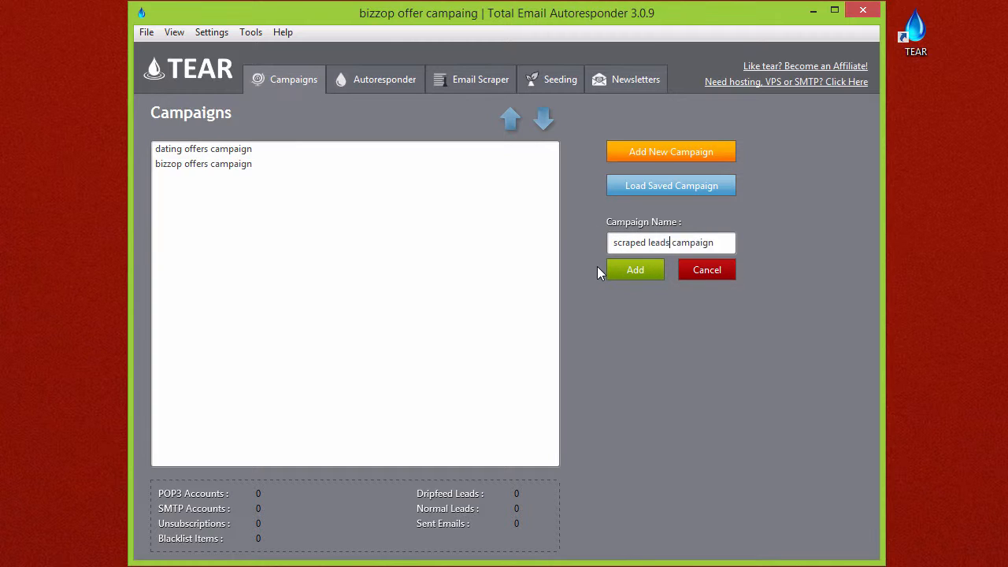
pyautogui.click(635, 270)
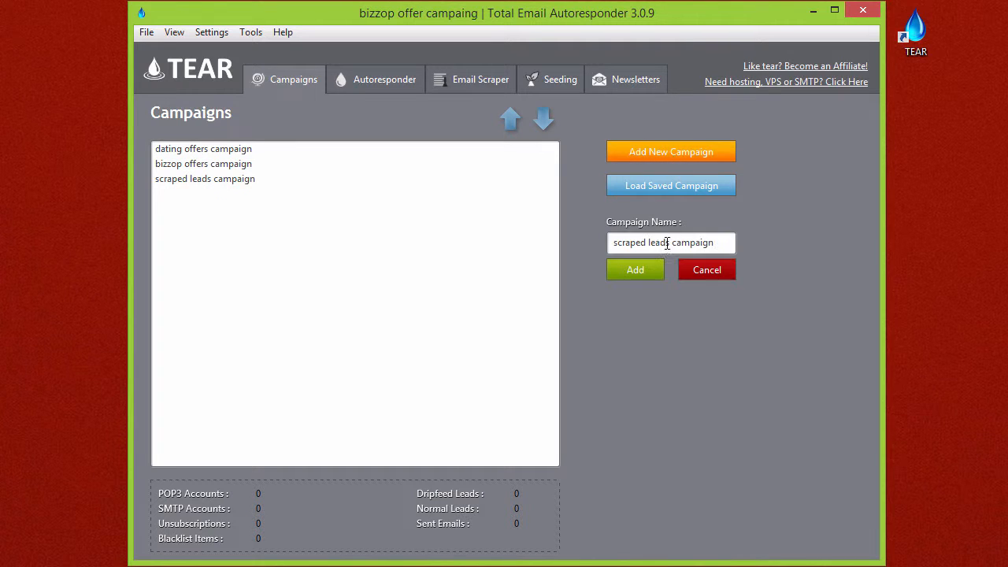
pyautogui.doubleClick(638, 242)
pyautogui.write('incoming live leads')
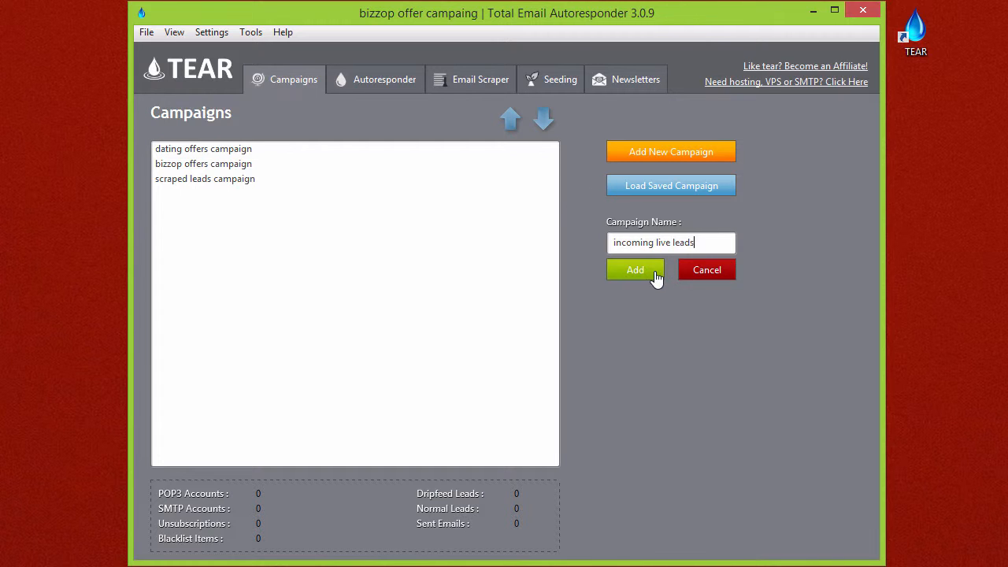
pyautogui.click(635, 269)
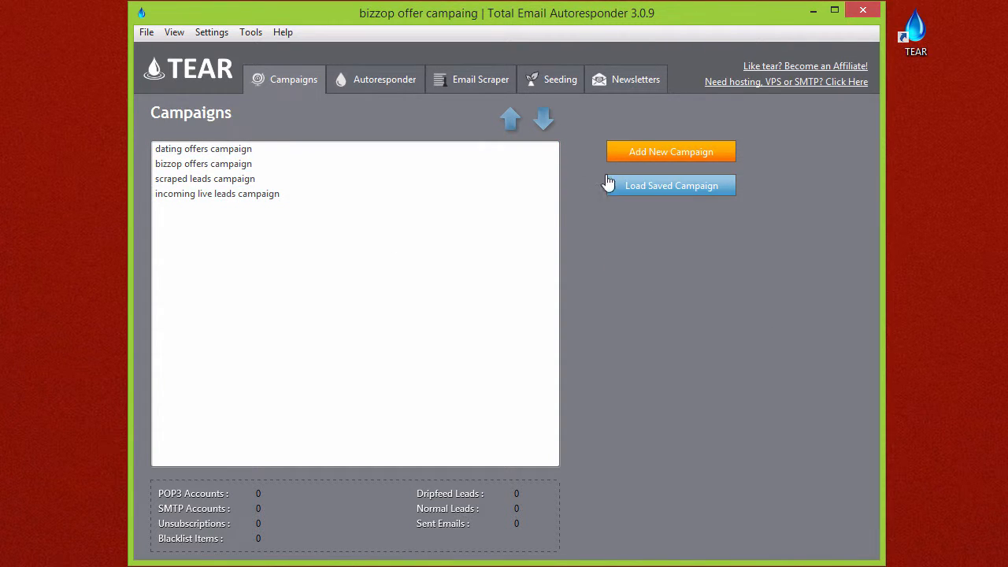
# Give the dating offers campaign a muted red colour
pyautogui.click(543, 119)
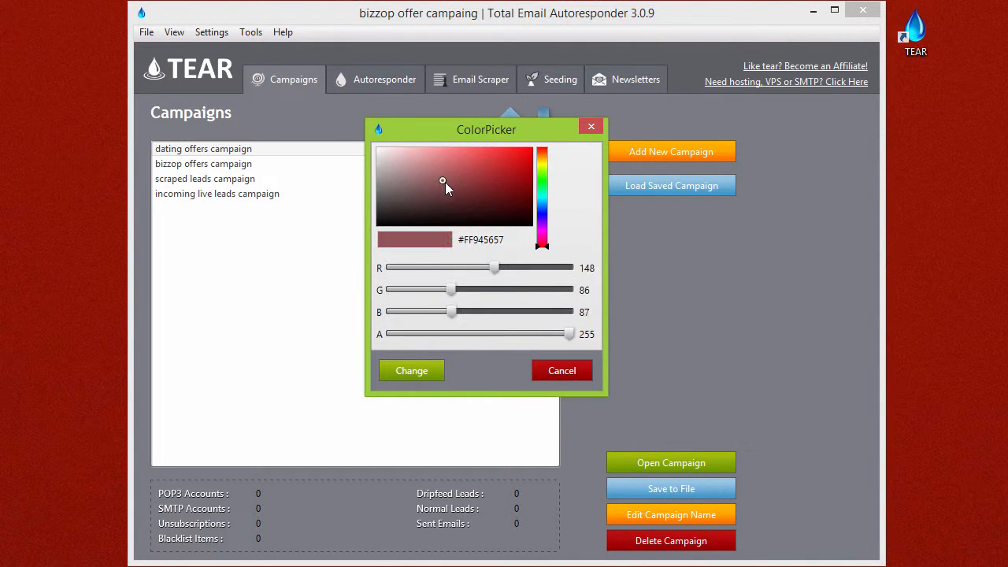
pyautogui.click(448, 163)
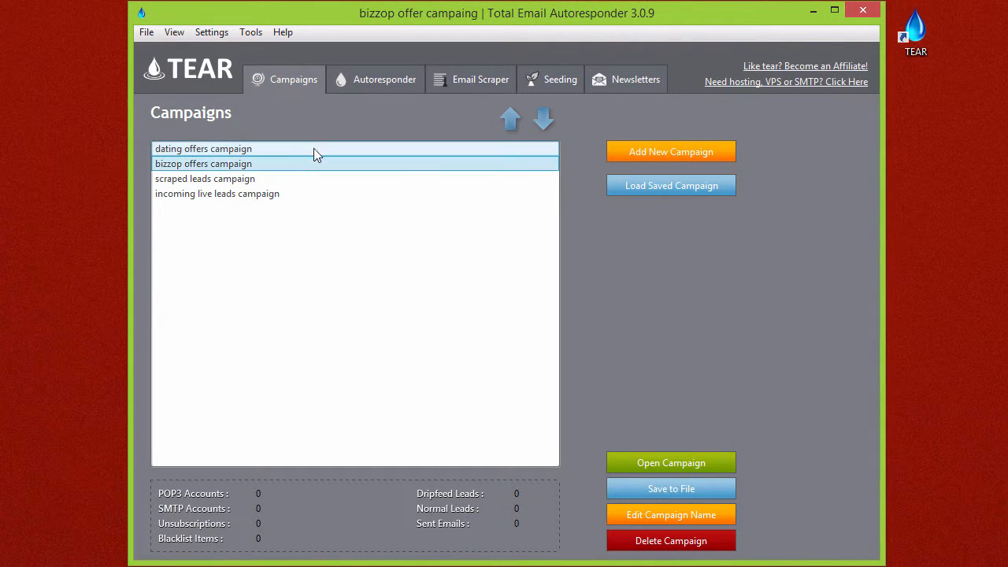
# Open bizzop offers campaign to view its empty POP3 and SMTP account lists
pyautogui.click(216, 194)
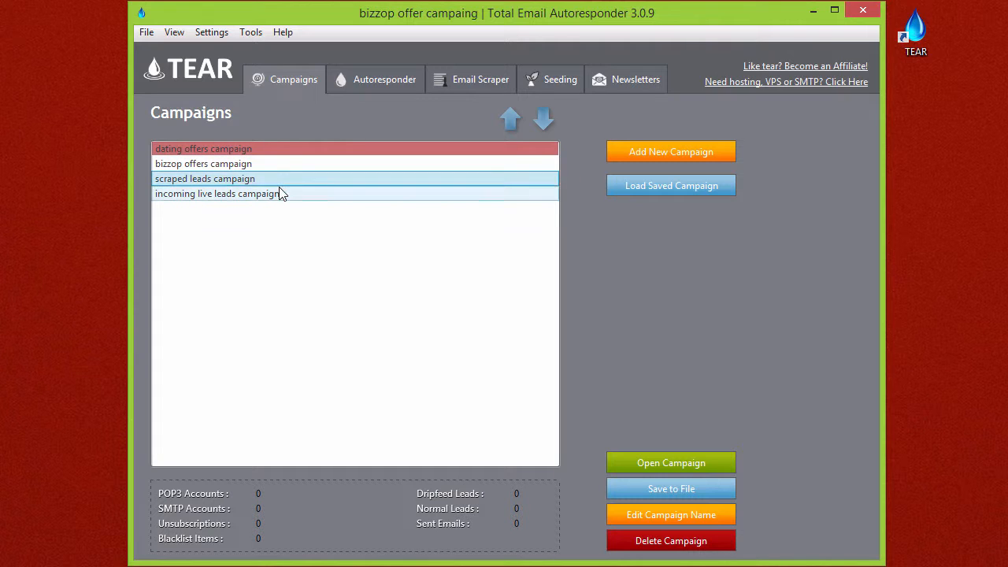
pyautogui.click(203, 163)
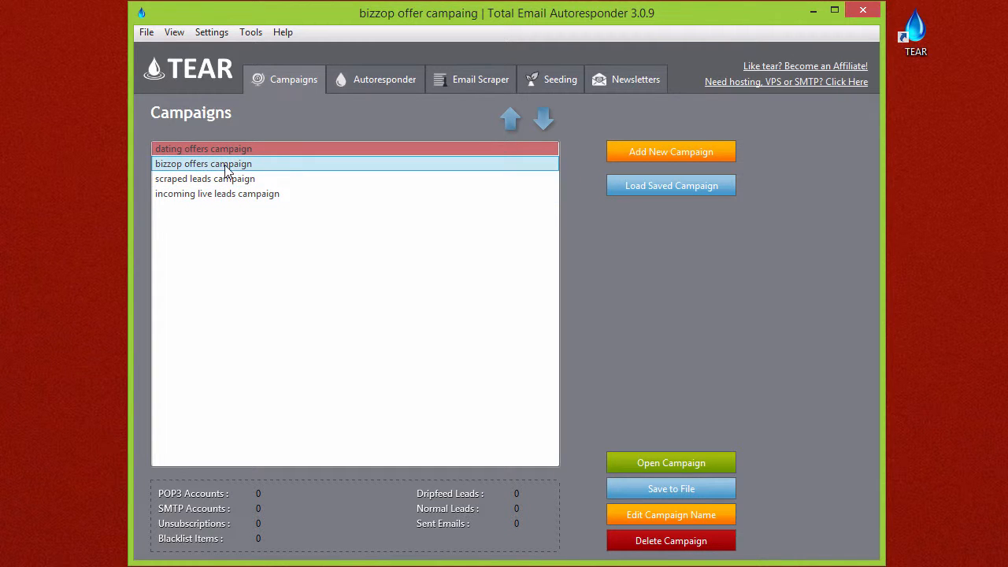
pyautogui.moveTo(671, 462)
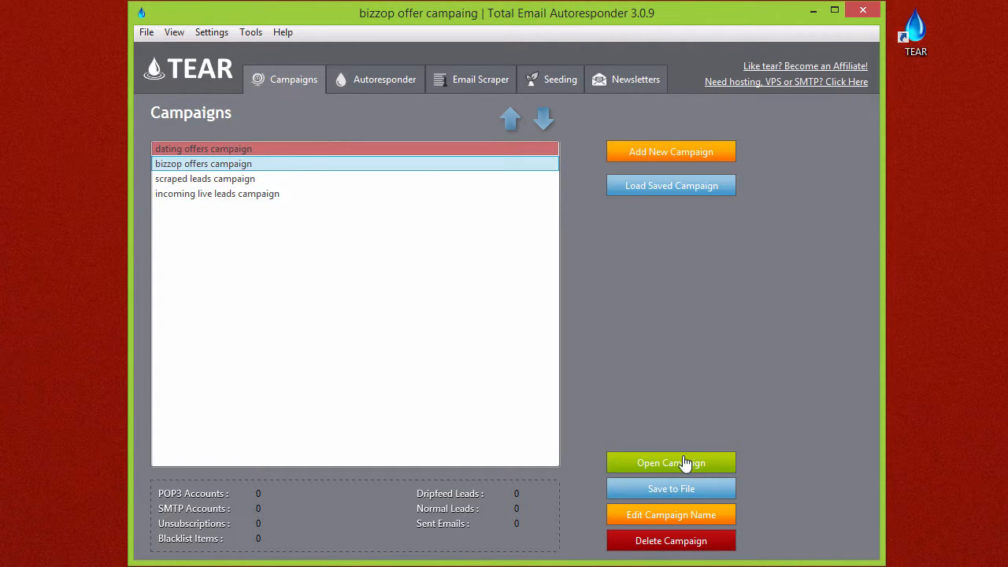
pyautogui.click(670, 462)
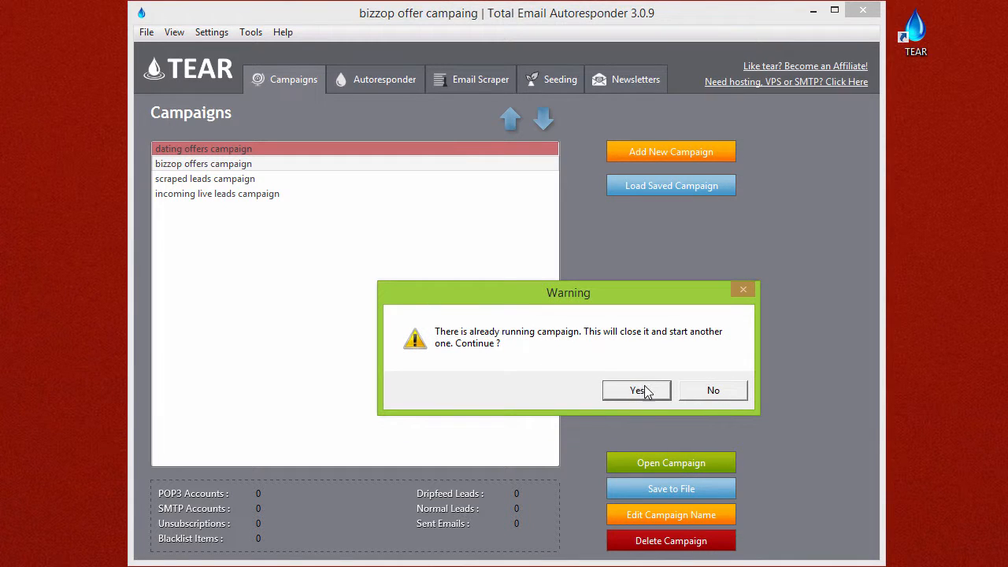
pyautogui.click(636, 389)
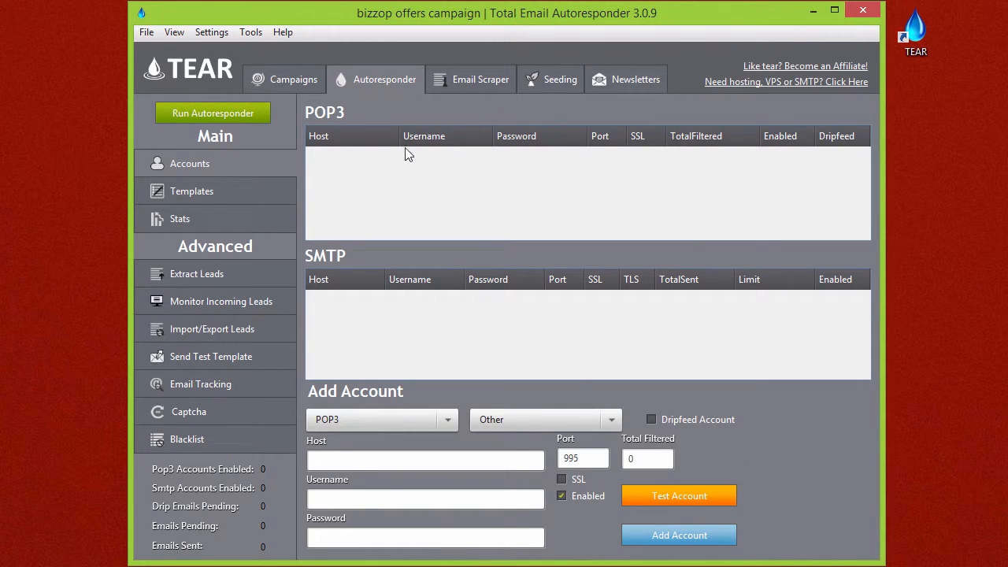
pyautogui.moveTo(240, 329)
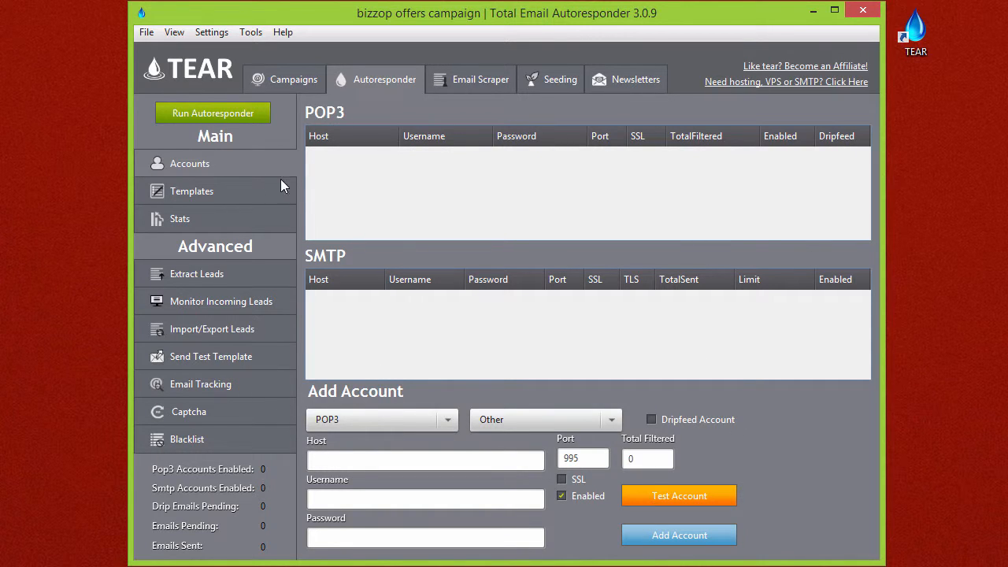
# Return to Campaigns, select bizzop offers campaign, and open then close Save to File
pyautogui.click(293, 78)
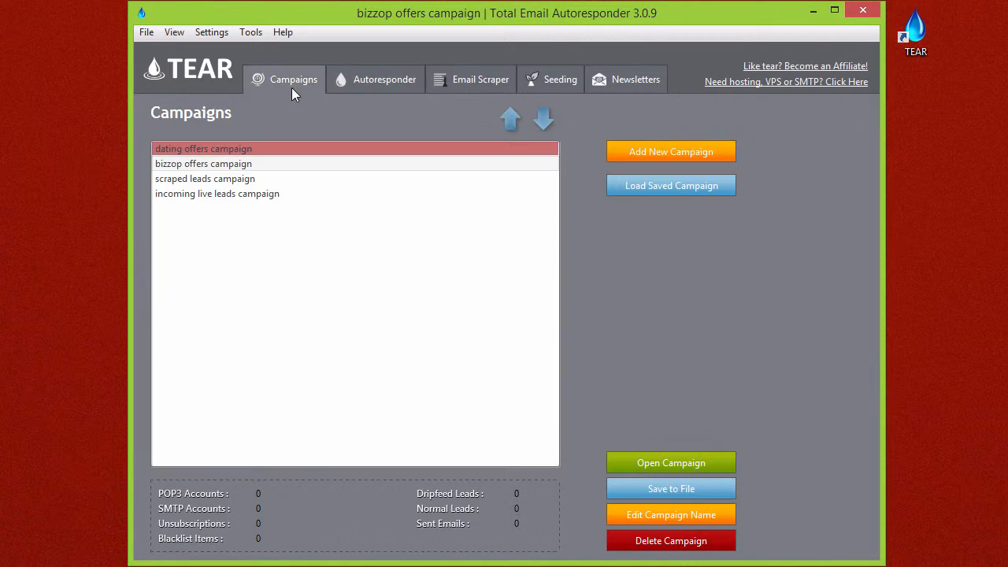
pyautogui.click(216, 193)
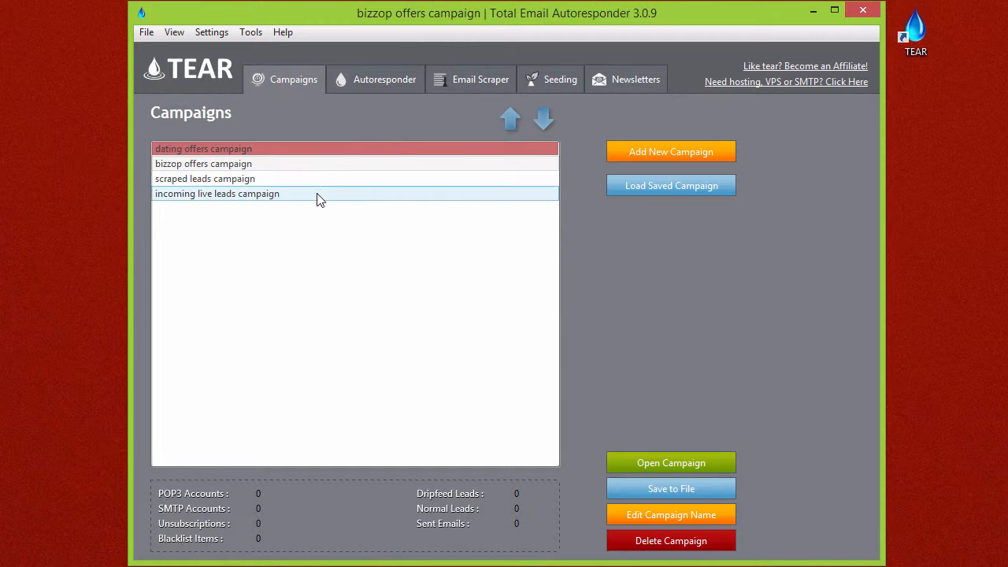
pyautogui.click(203, 163)
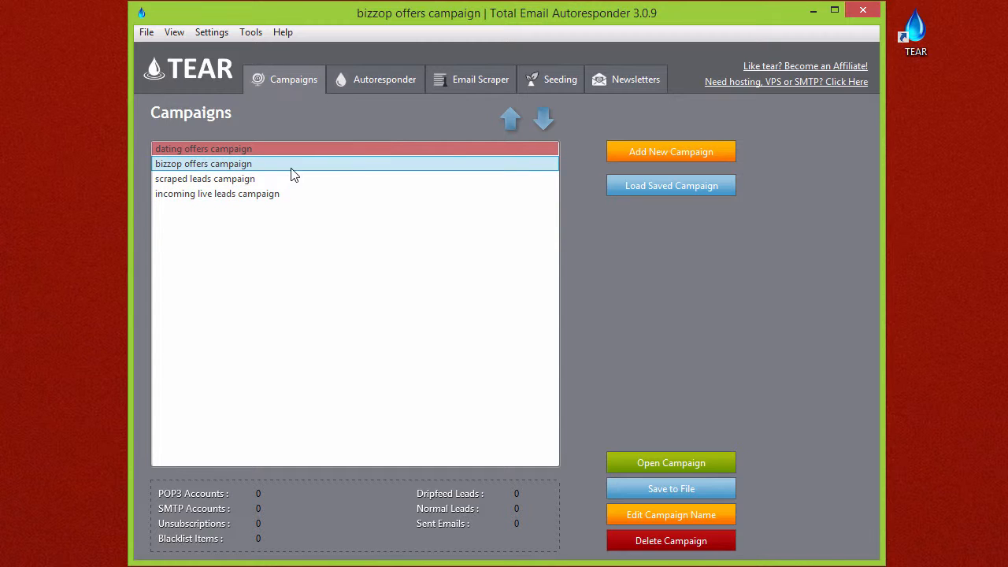
pyautogui.moveTo(489, 199)
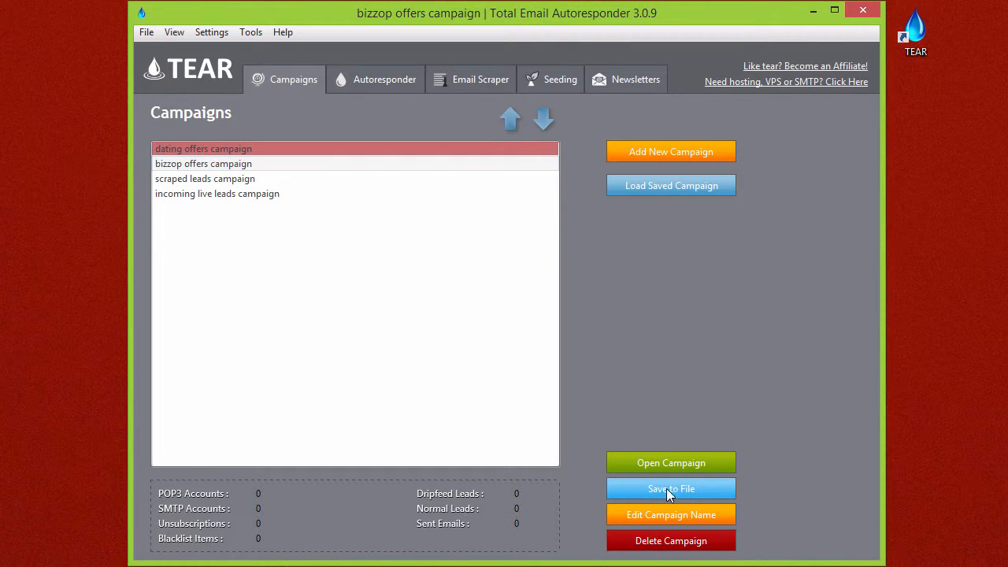
pyautogui.click(670, 488)
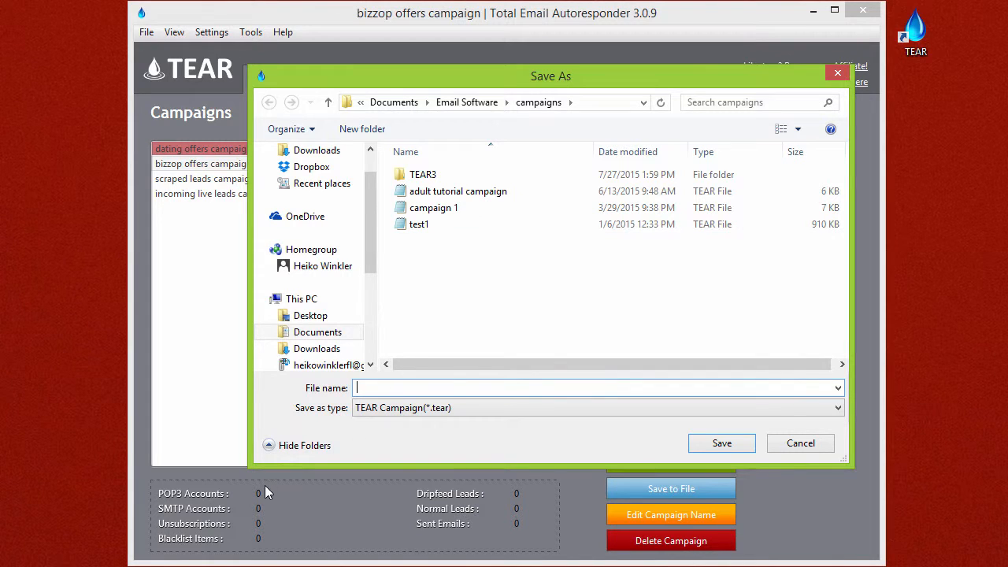
pyautogui.moveTo(508, 429)
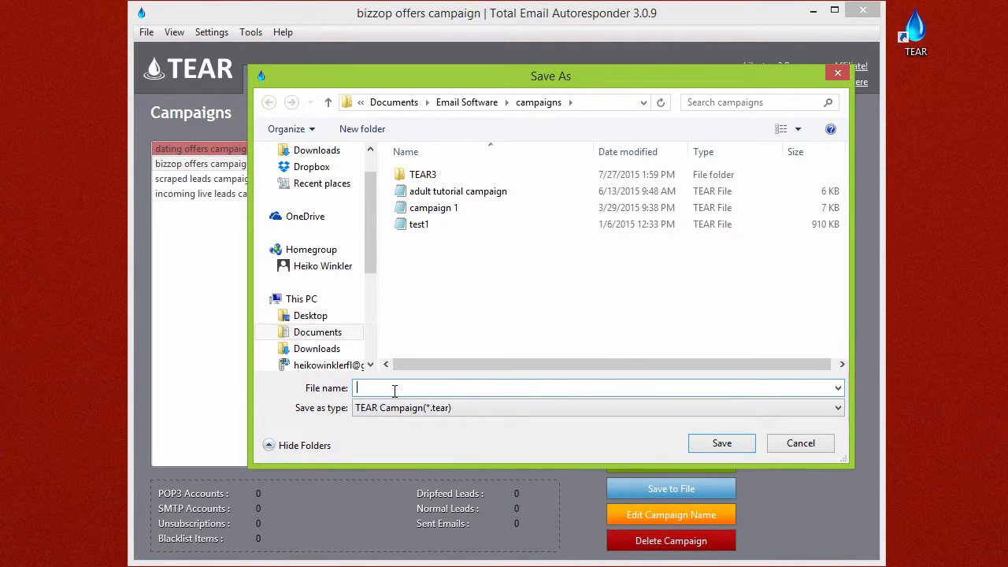
pyautogui.moveTo(721, 442)
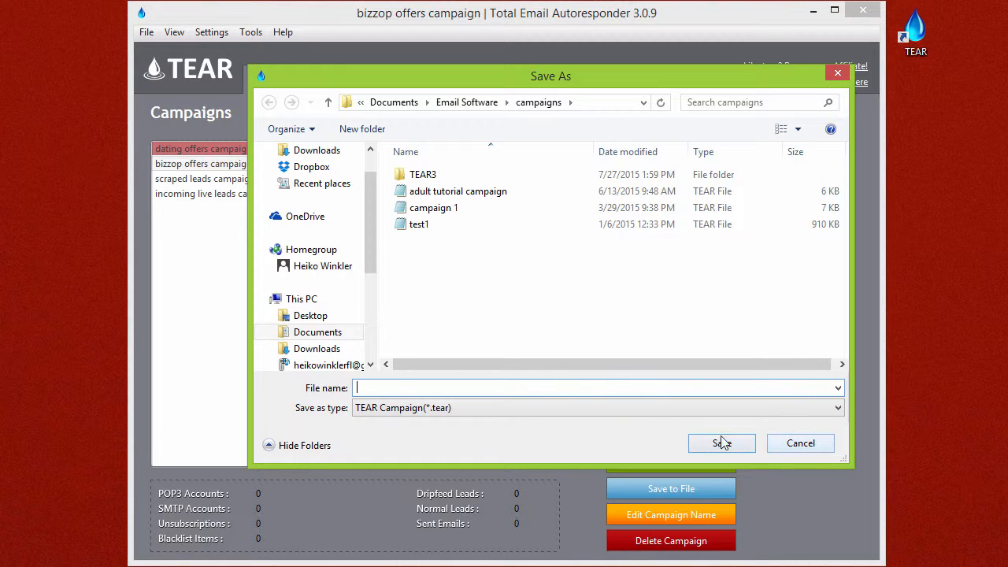
pyautogui.write('ccddc')
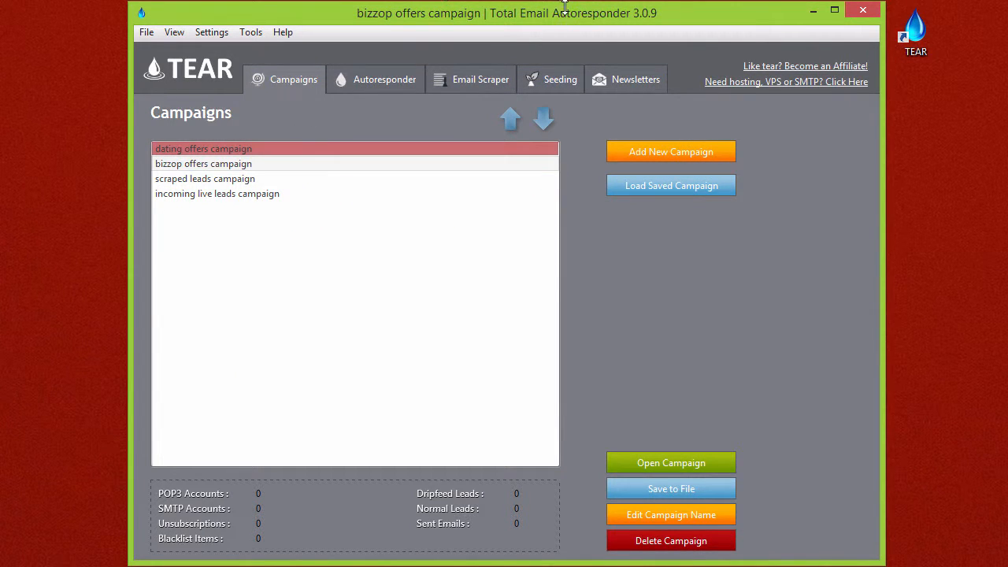
pyautogui.moveTo(248, 165)
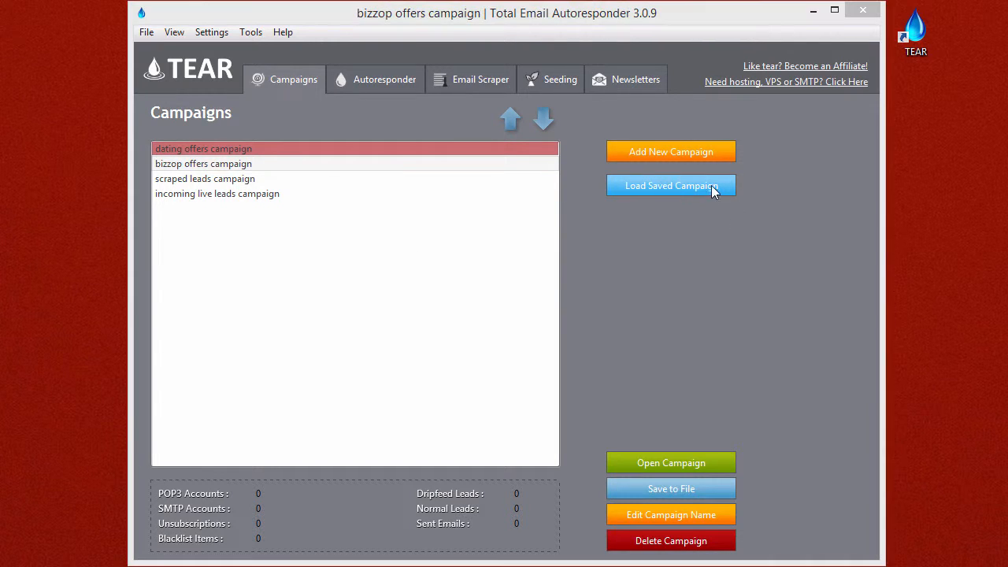
pyautogui.click(671, 185)
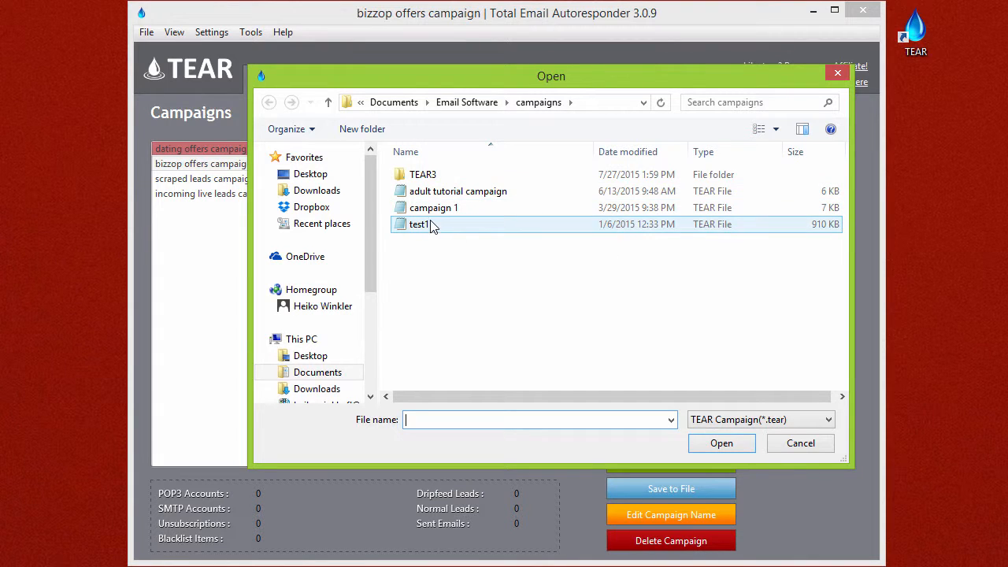
pyautogui.click(801, 443)
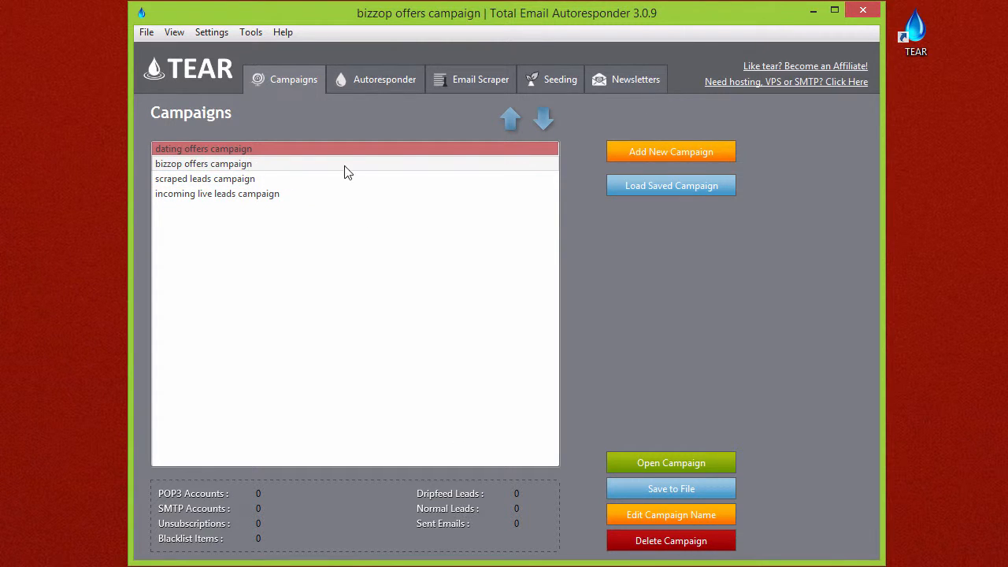
pyautogui.moveTo(226, 172)
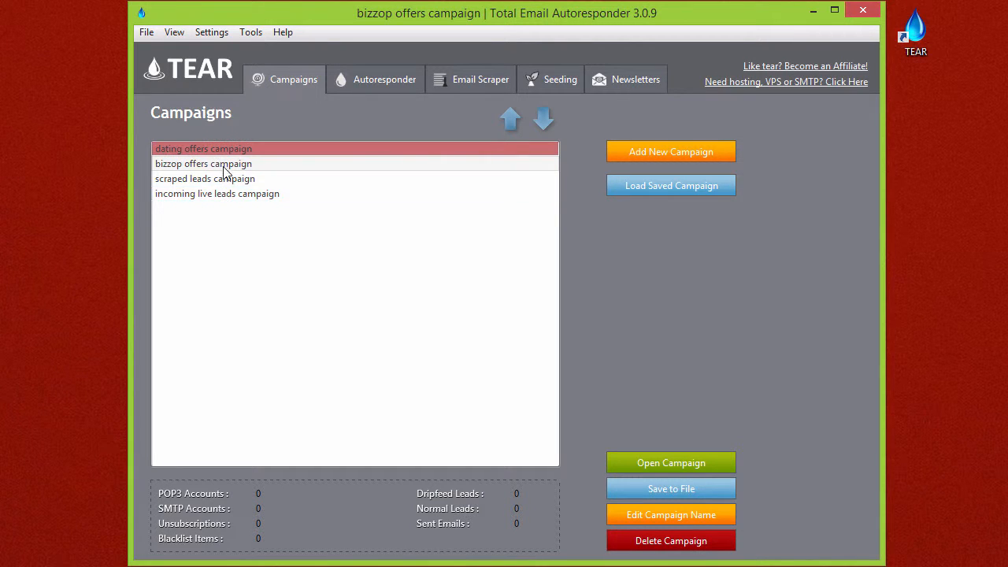
# Launch a second TEAR window and bring it to the front
pyautogui.click(916, 31)
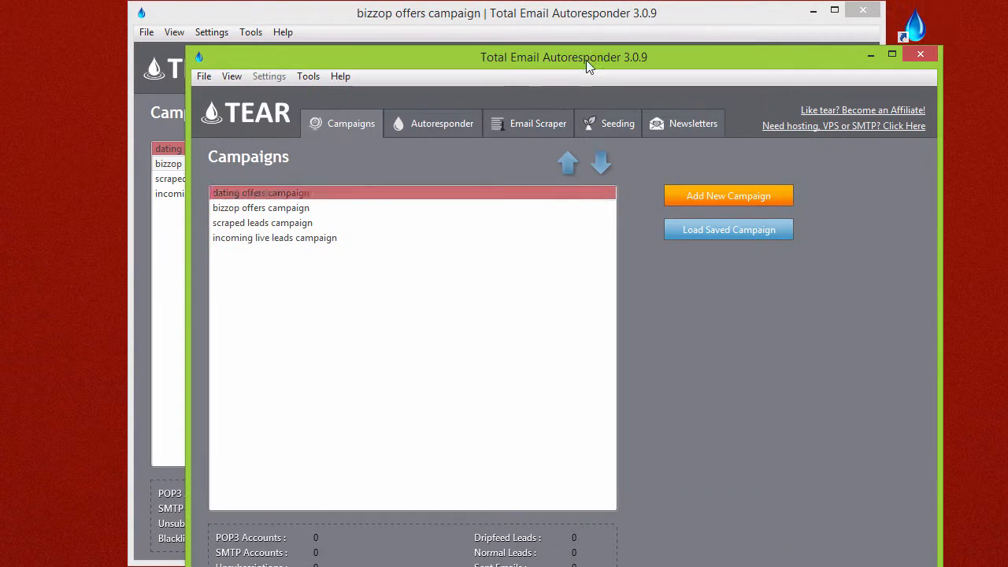
pyautogui.click(274, 238)
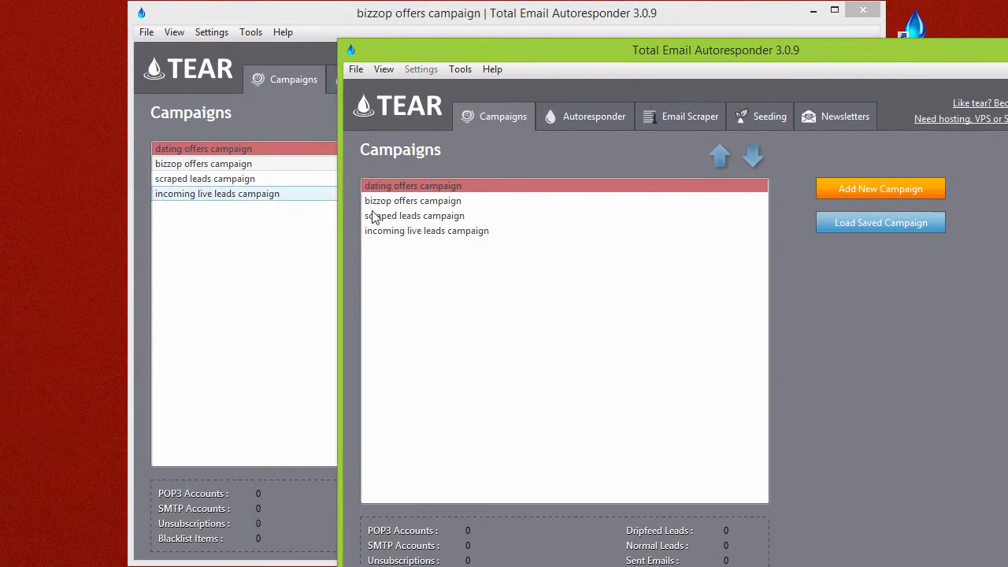
# Open scraped leads campaign in the second window and move that window left
pyautogui.click(414, 215)
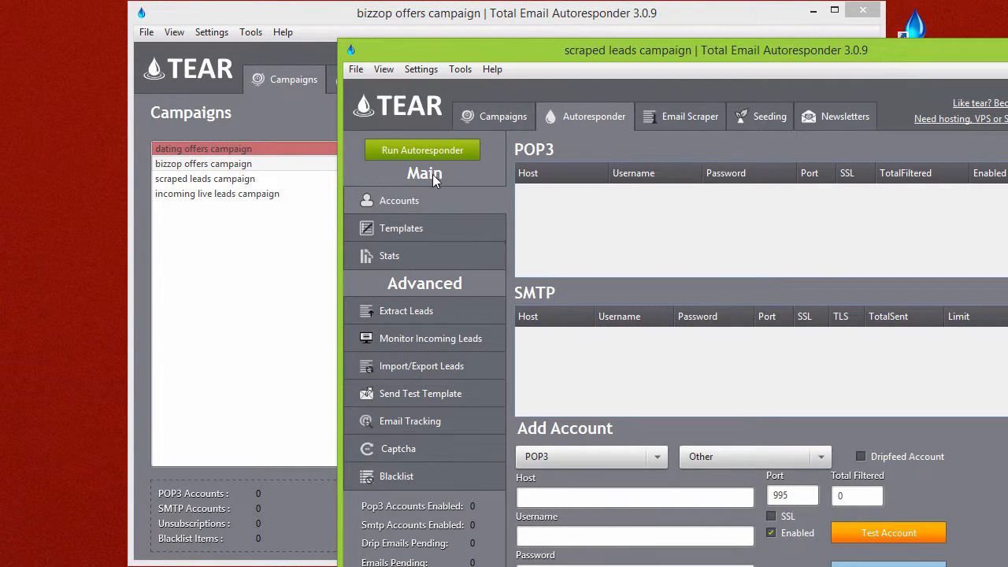
pyautogui.moveTo(715, 50); pyautogui.dragTo(648, 93)
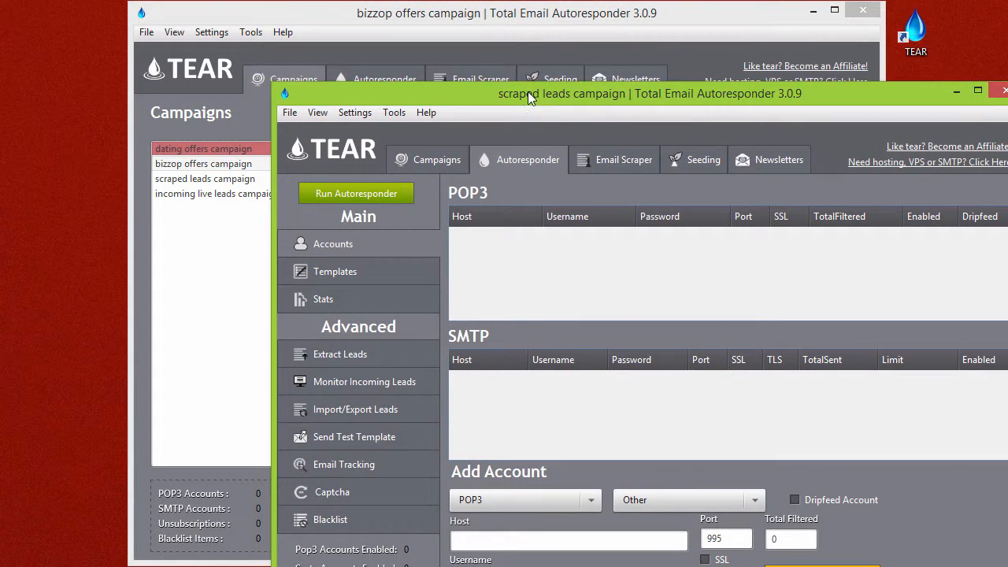
pyautogui.moveTo(647, 102)
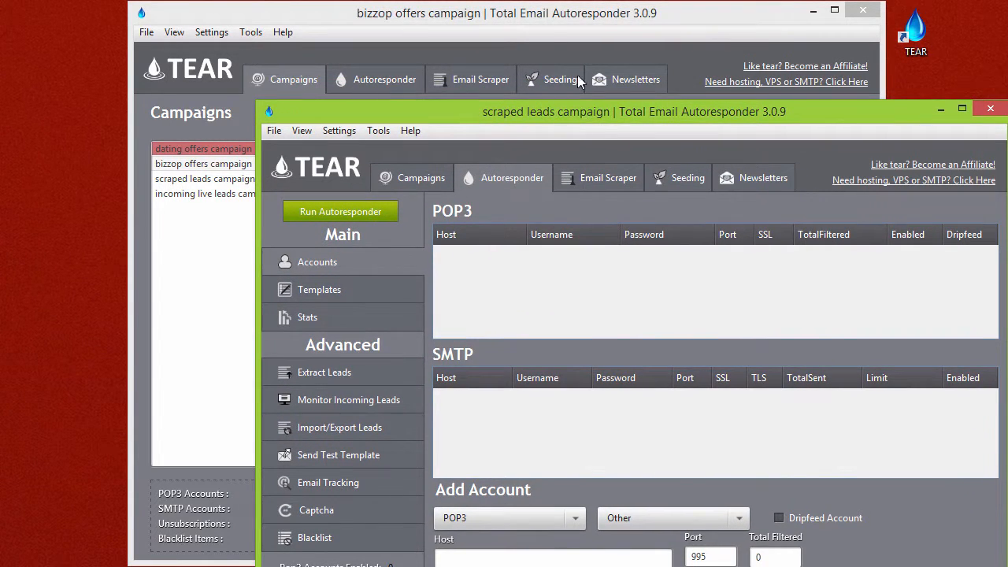
pyautogui.moveTo(516, 107)
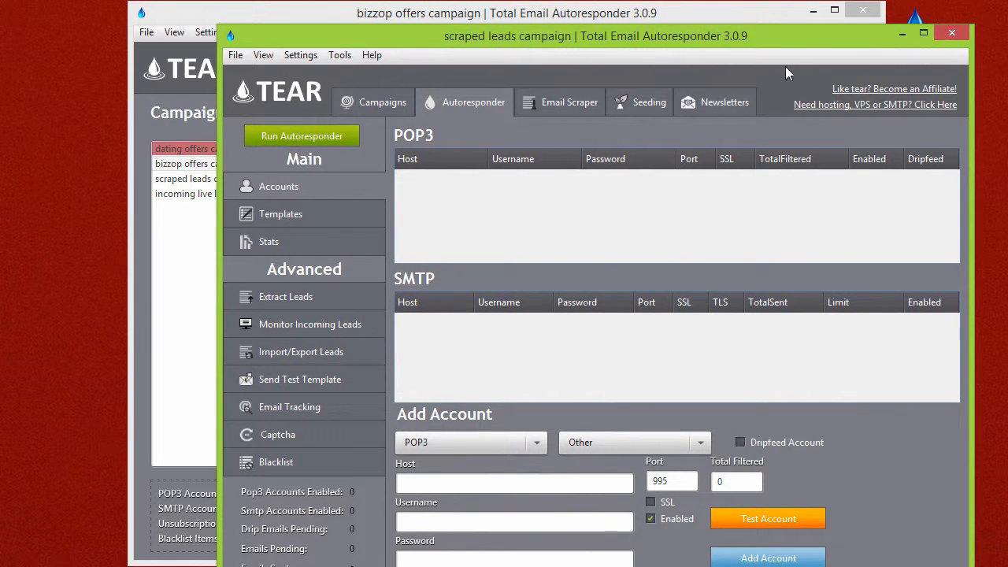
pyautogui.moveTo(846, 44)
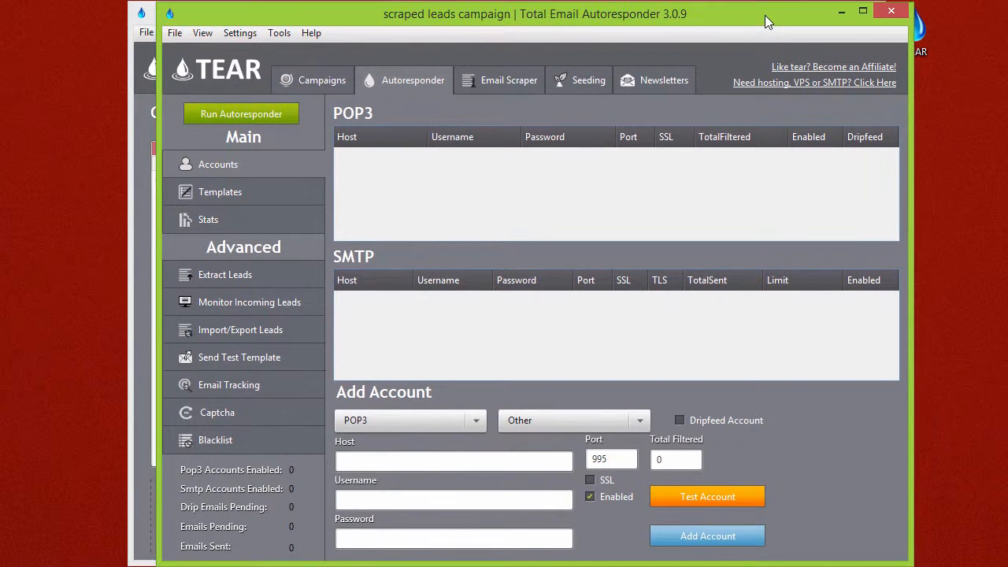
pyautogui.moveTo(761, 24)
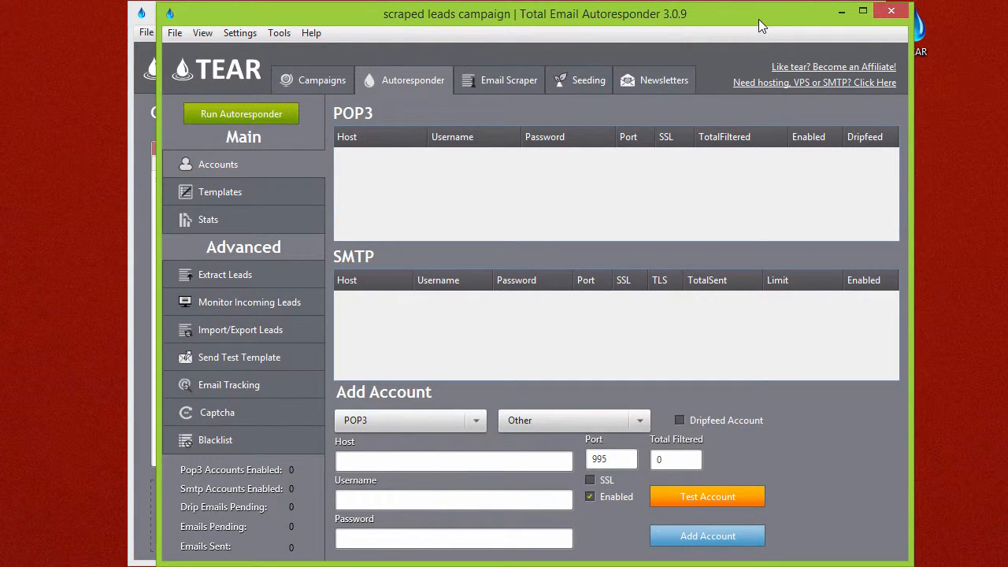